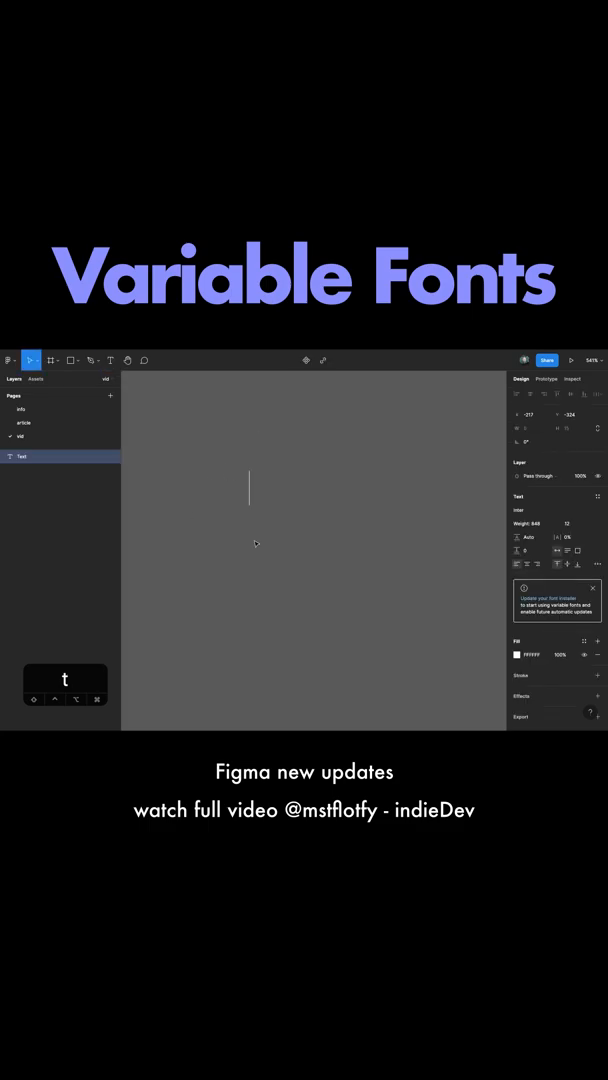
Step: Type "Button" into the new text layer on the canvas
type("Button")
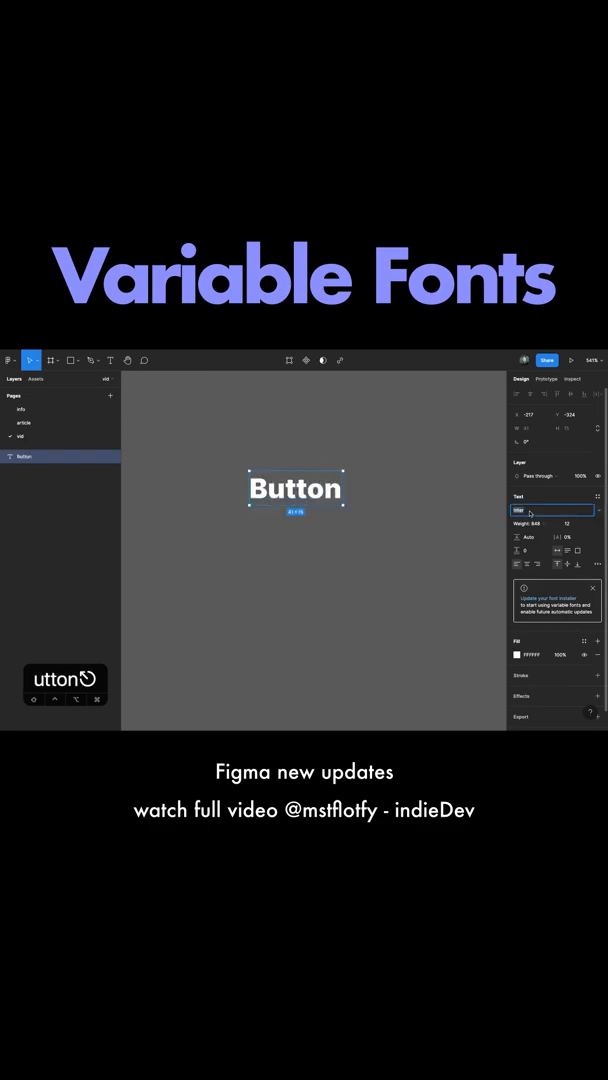
Step: Search the font field for Roboto and switch the Button text to Roboto Flex
type("Roboto Condensed")
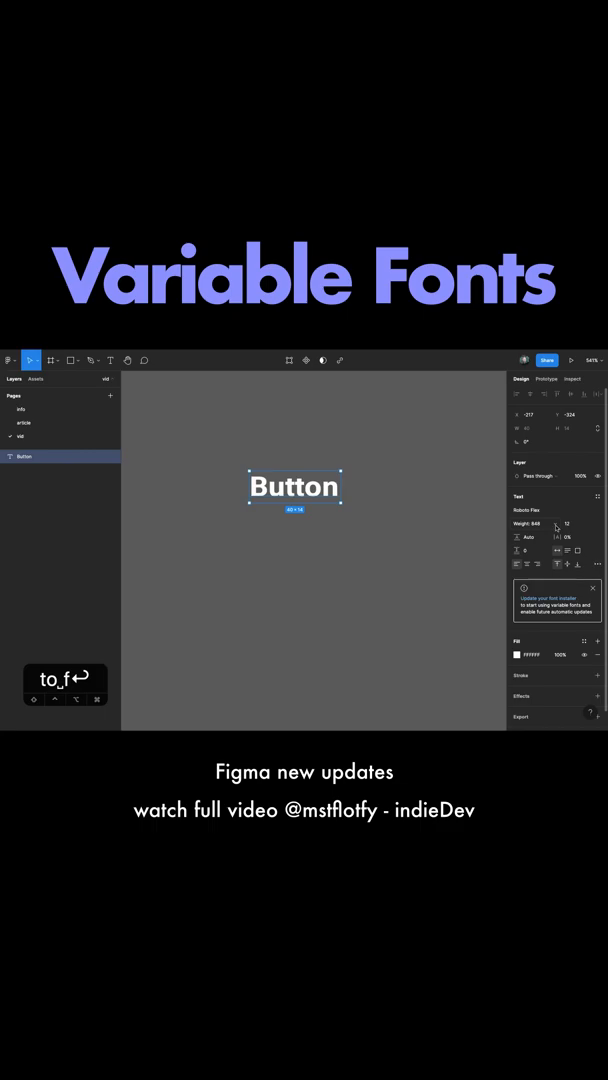
Step: Open Variable font axes from the weight dropdown, showing weight 848 and width 100
left_click(540, 508)
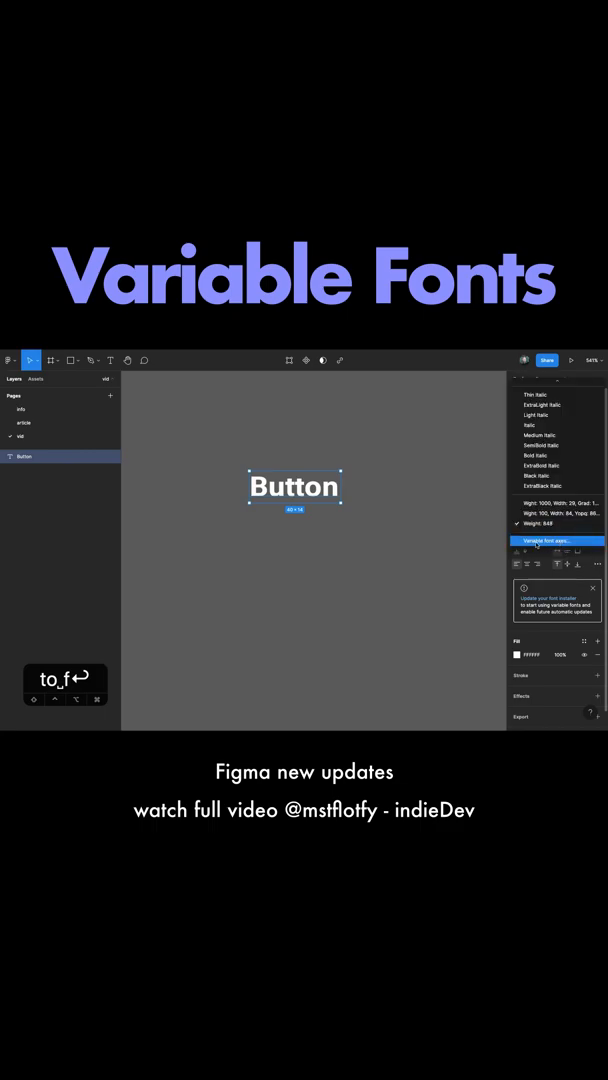
left_click(556, 540)
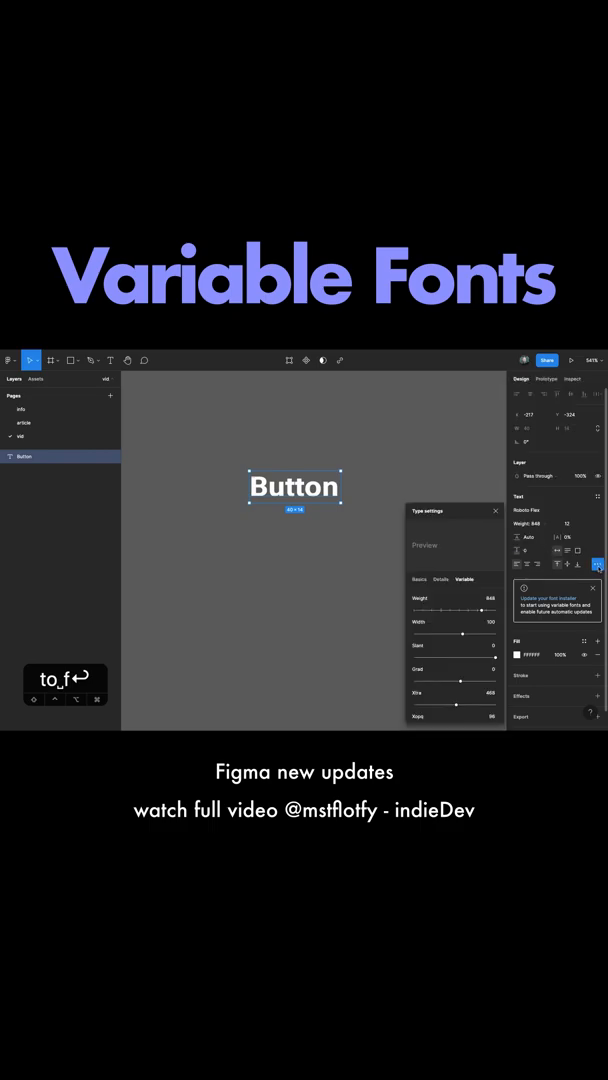